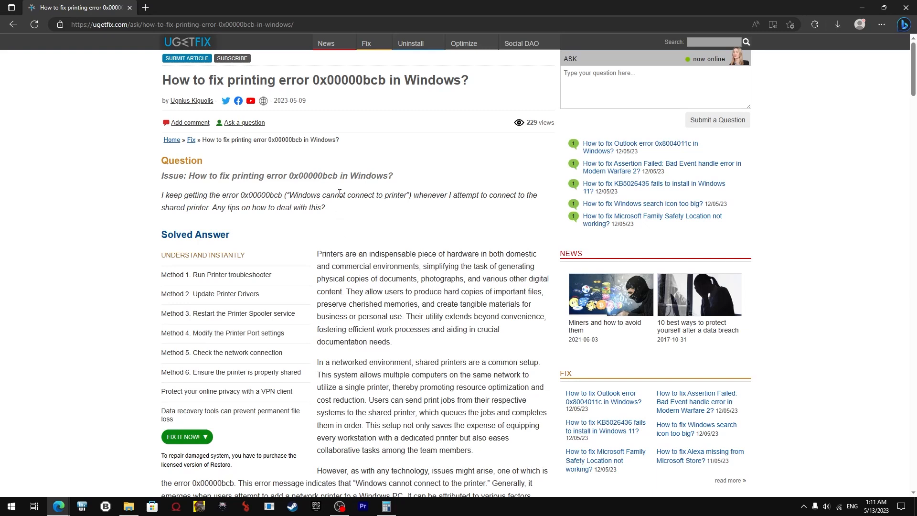
{"action": "mouse_move", "coordinate": [333, 399]}
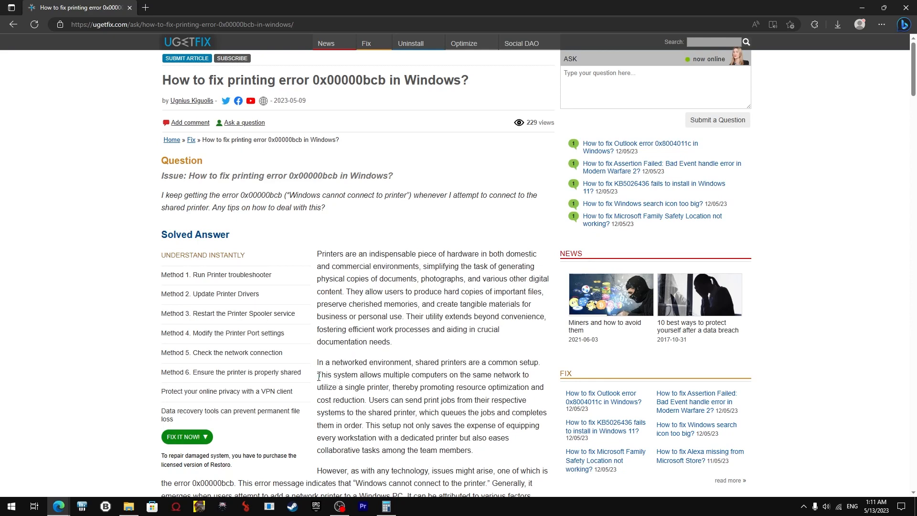
Step: Scroll the 0x00000bcb article down to the Method 1 and Method 2 sections
{"action": "scroll", "scroll_direction": "down", "scroll_amount": 3}
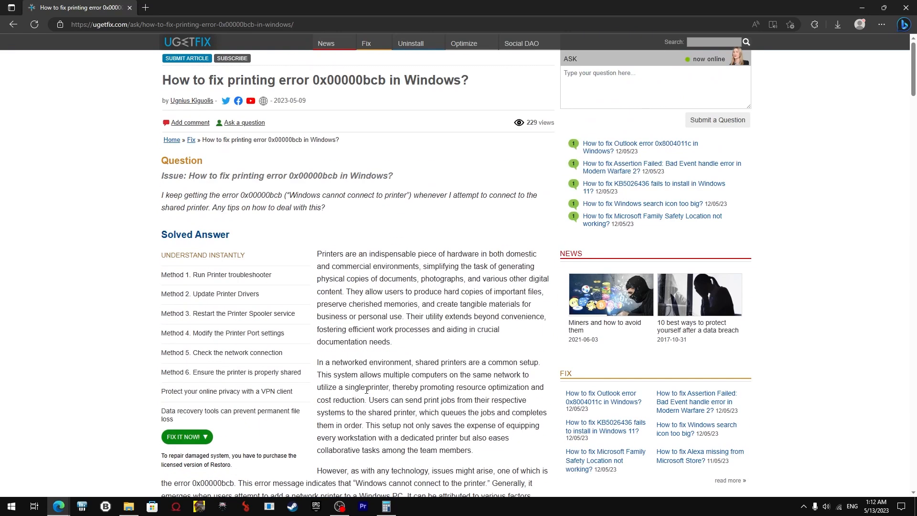
{"action": "scroll", "scroll_direction": "down", "scroll_amount": 3}
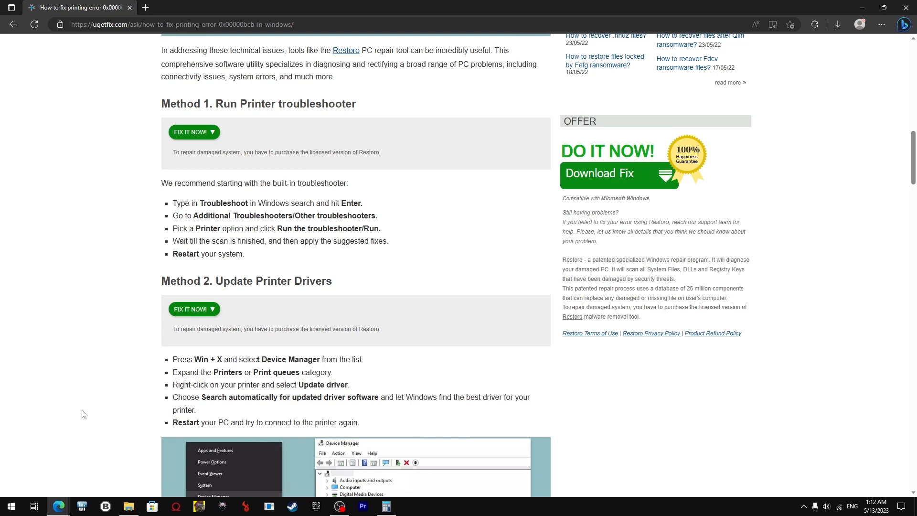
{"action": "mouse_move", "coordinate": [72, 399]}
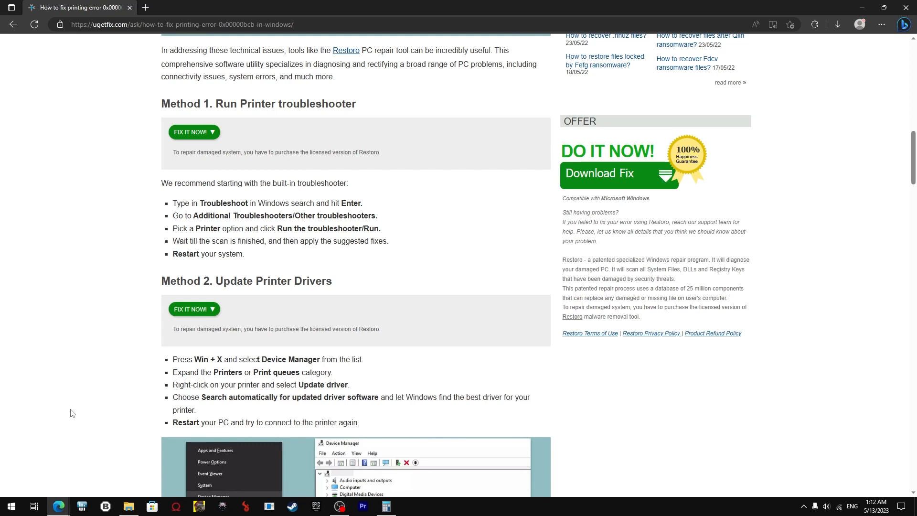
{"action": "mouse_move", "coordinate": [39, 416]}
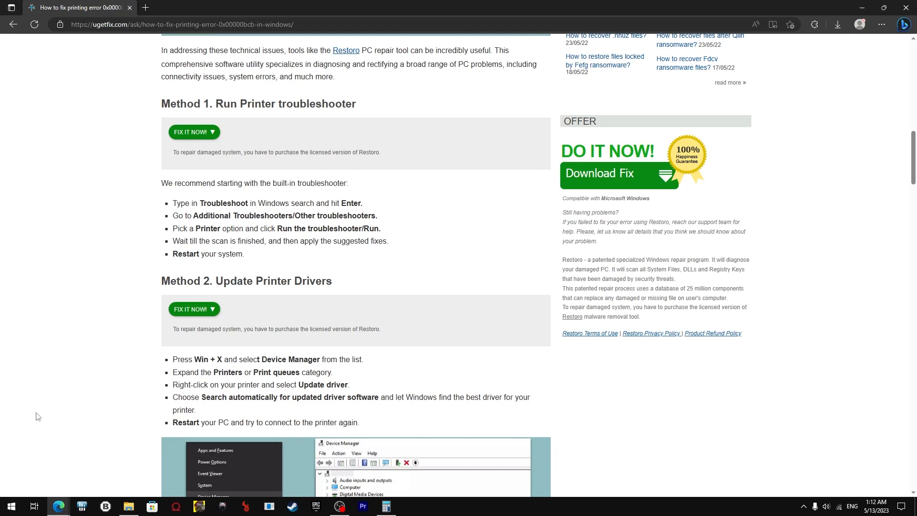
{"action": "mouse_move", "coordinate": [52, 408]}
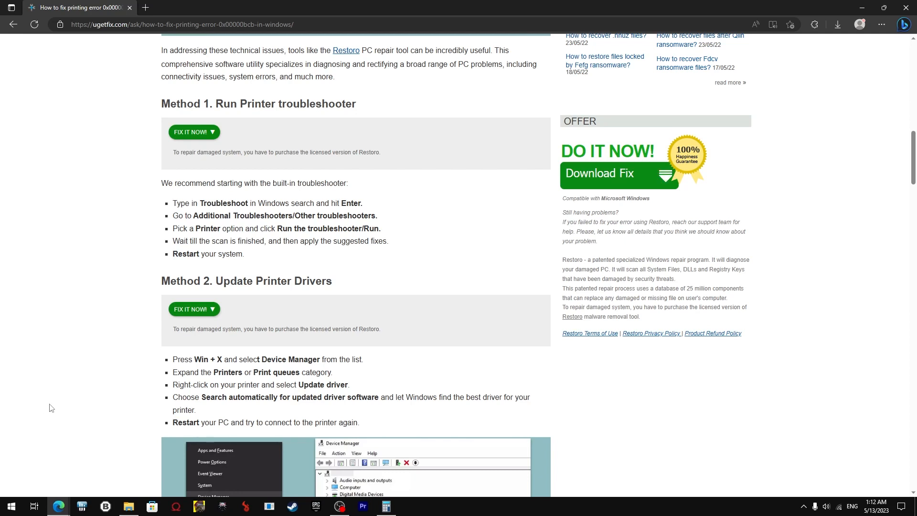
{"action": "mouse_move", "coordinate": [7, 418]}
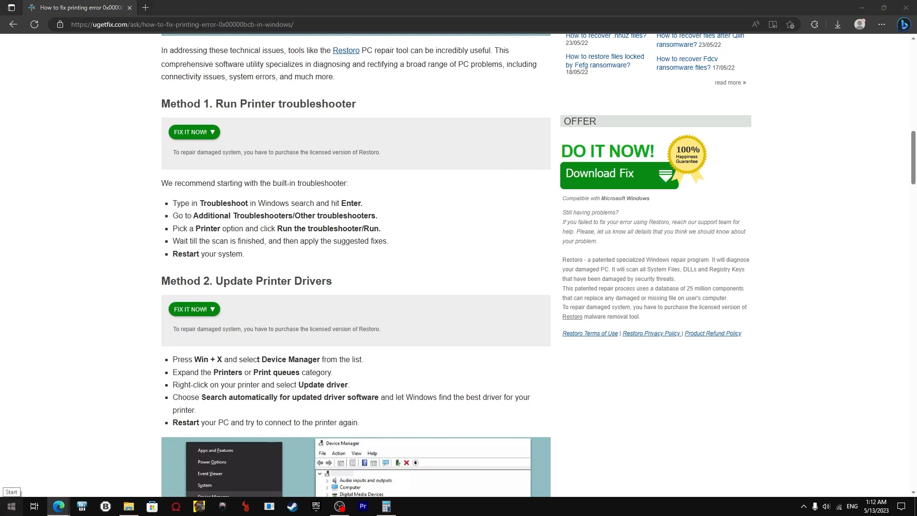
Step: Find the troubleshooting settings and expand the Printer entry under Additional troubleshooters
{"action": "left_click", "coordinate": [12, 506]}
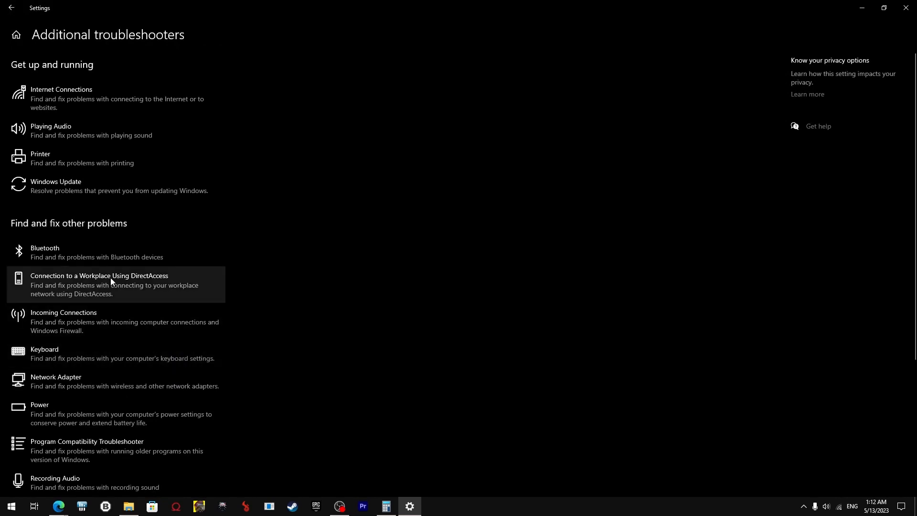
{"action": "mouse_move", "coordinate": [56, 79]}
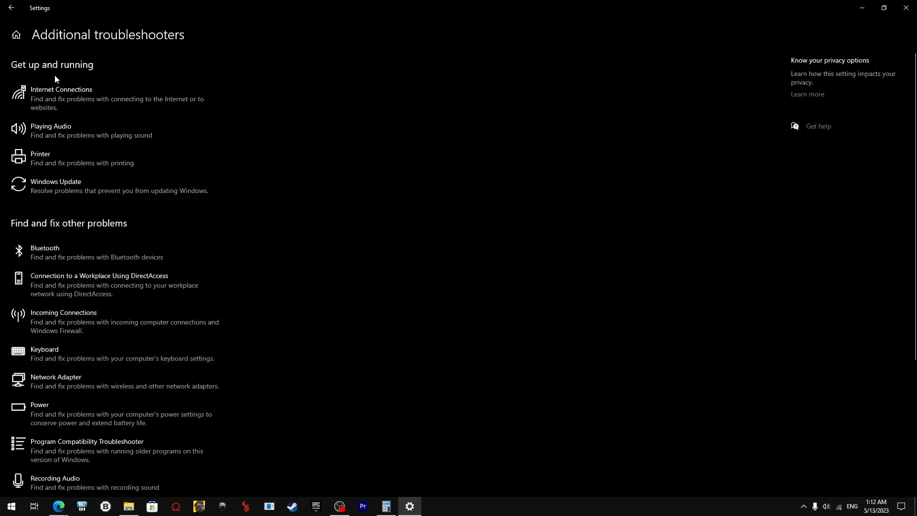
{"action": "mouse_move", "coordinate": [44, 161]}
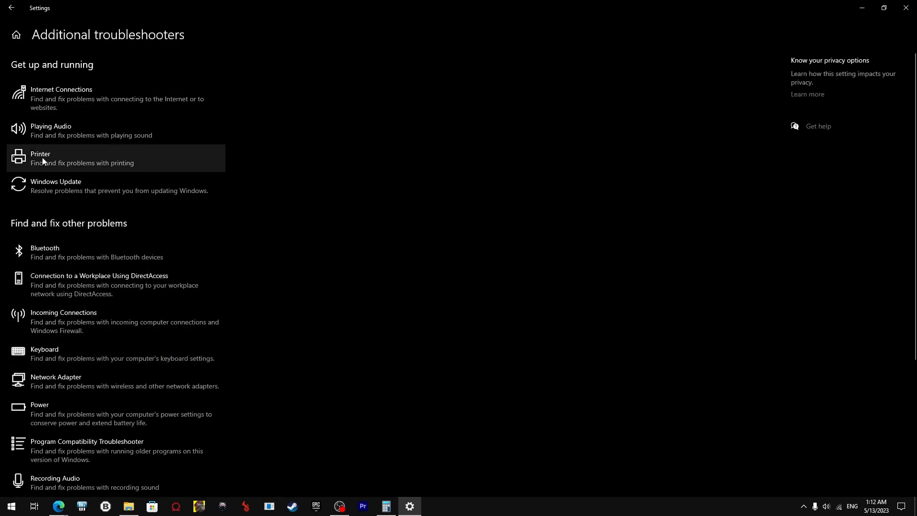
{"action": "left_click", "coordinate": [45, 160]}
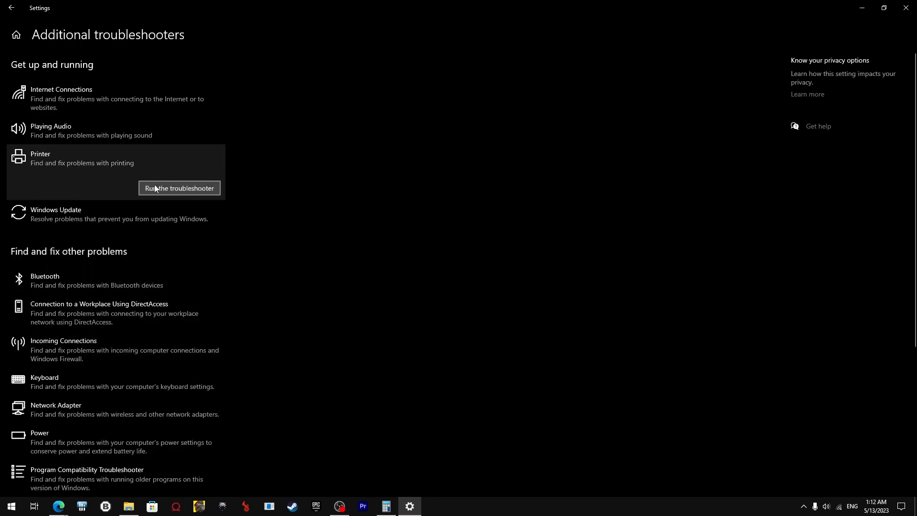
Step: Run the Printer troubleshooter and cancel its DIALux PDF Printer default-printer suggestion
{"action": "left_click", "coordinate": [179, 188]}
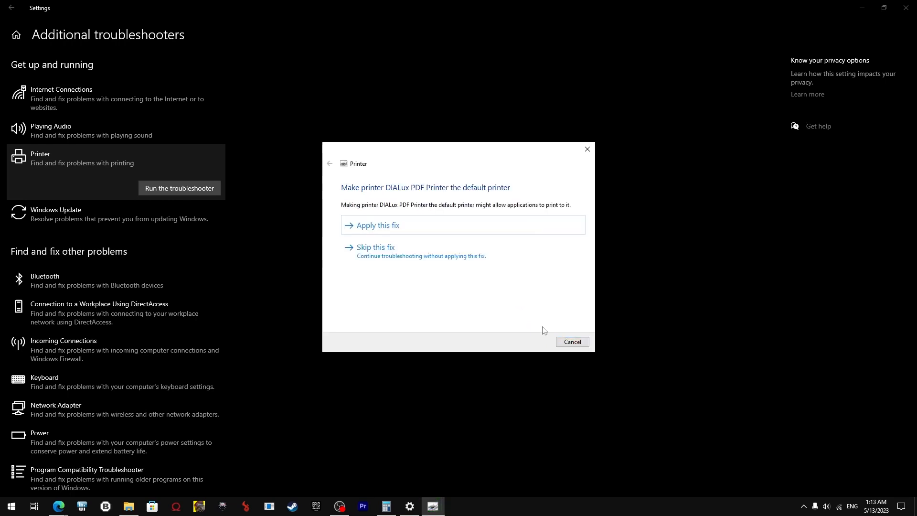
{"action": "mouse_move", "coordinate": [523, 346]}
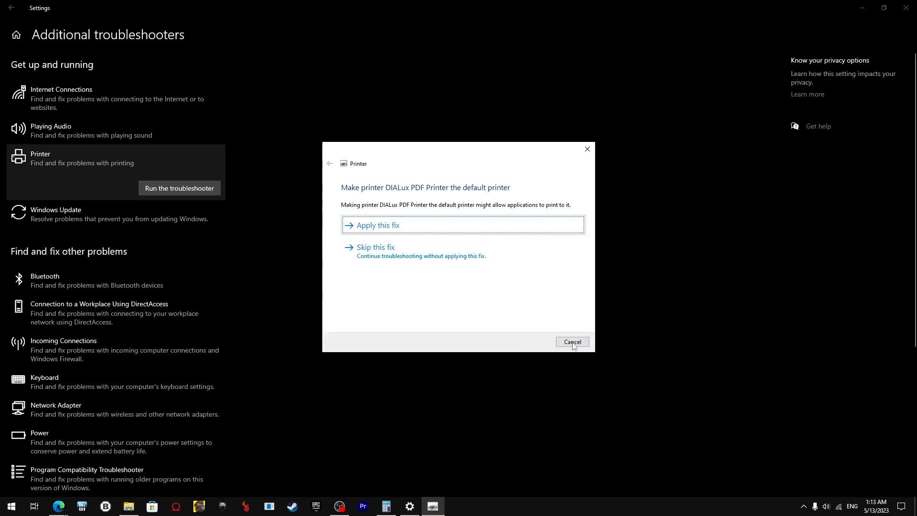
{"action": "left_click", "coordinate": [572, 342]}
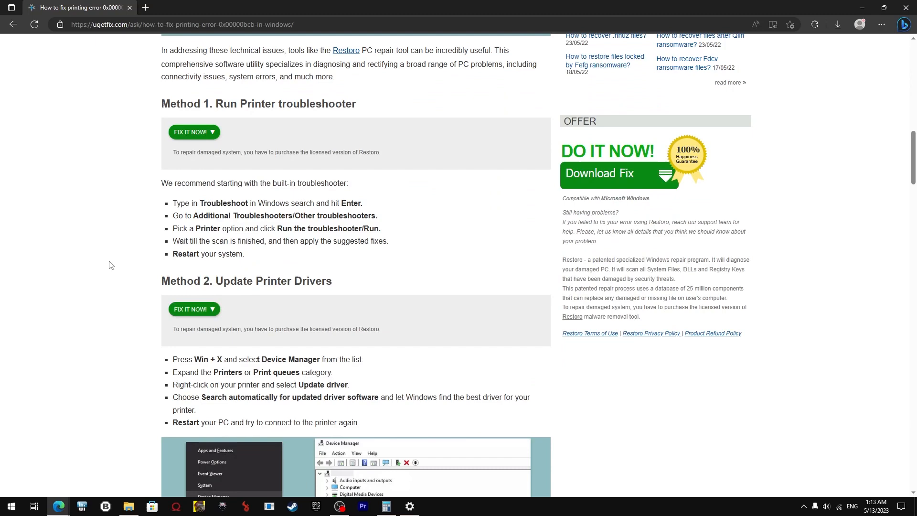
Step: Open Device Manager from the Start context menu and start a printer driver update
{"action": "right_click", "coordinate": [11, 506]}
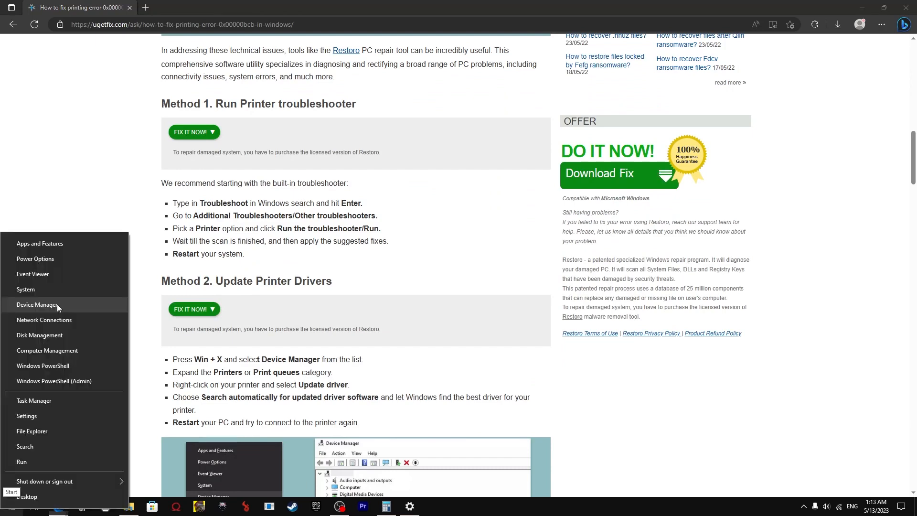
{"action": "left_click", "coordinate": [36, 305]}
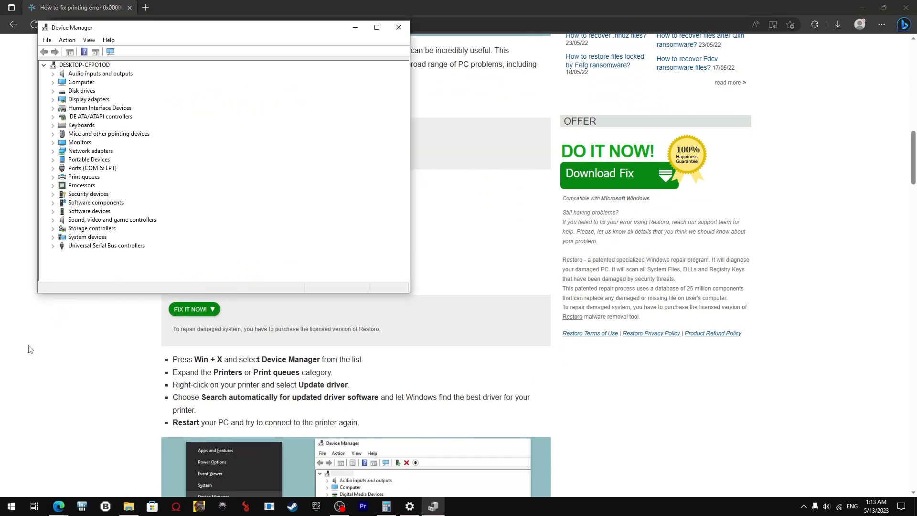
{"action": "mouse_move", "coordinate": [127, 104]}
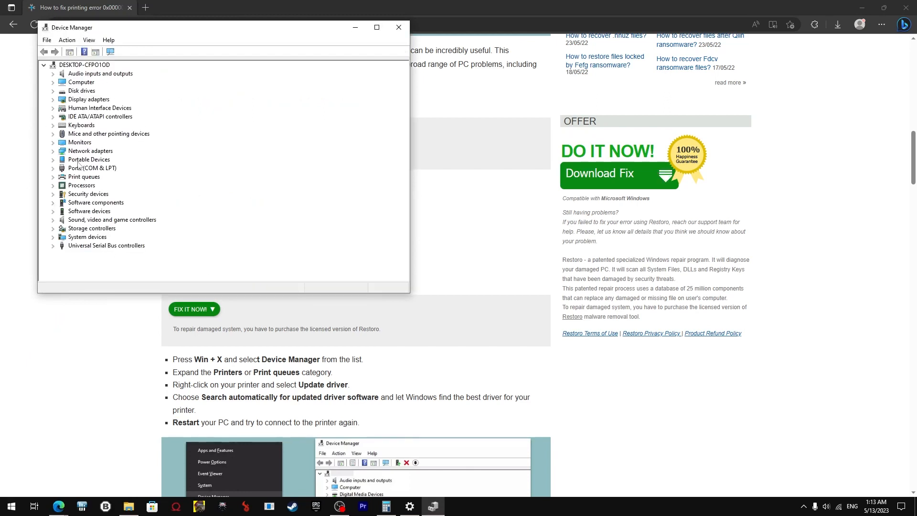
{"action": "mouse_move", "coordinate": [82, 258]}
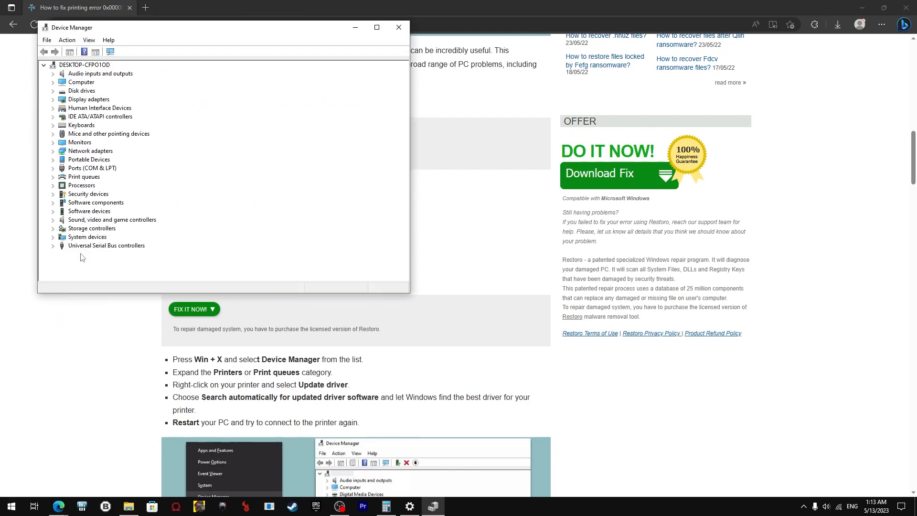
{"action": "mouse_move", "coordinate": [63, 194]}
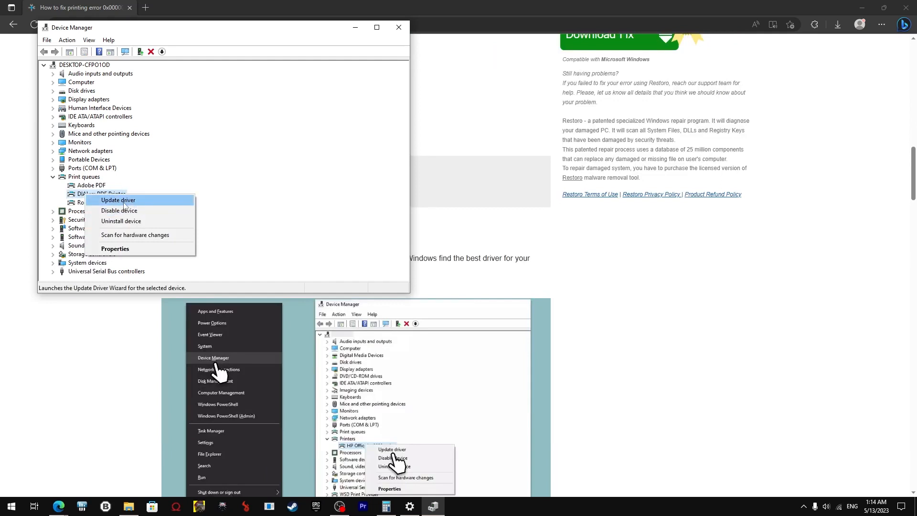
{"action": "left_click", "coordinate": [368, 183]}
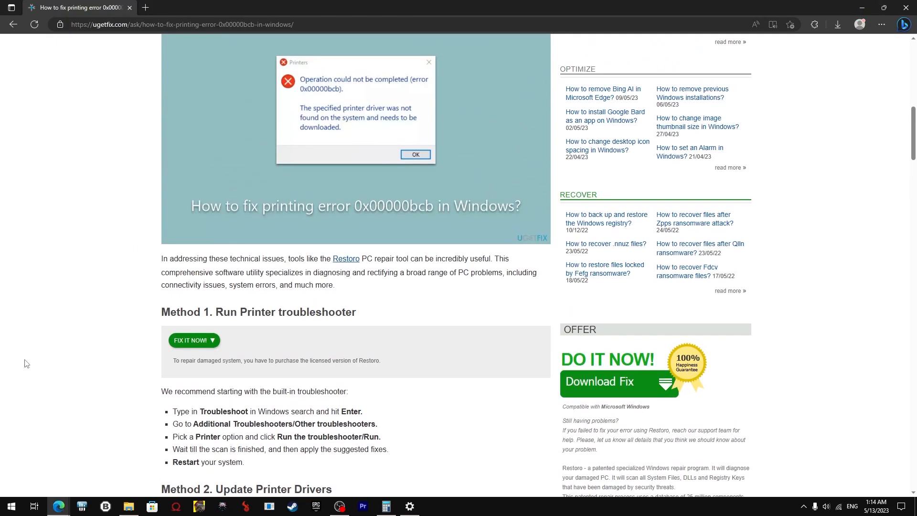
{"action": "mouse_move", "coordinate": [2, 475]}
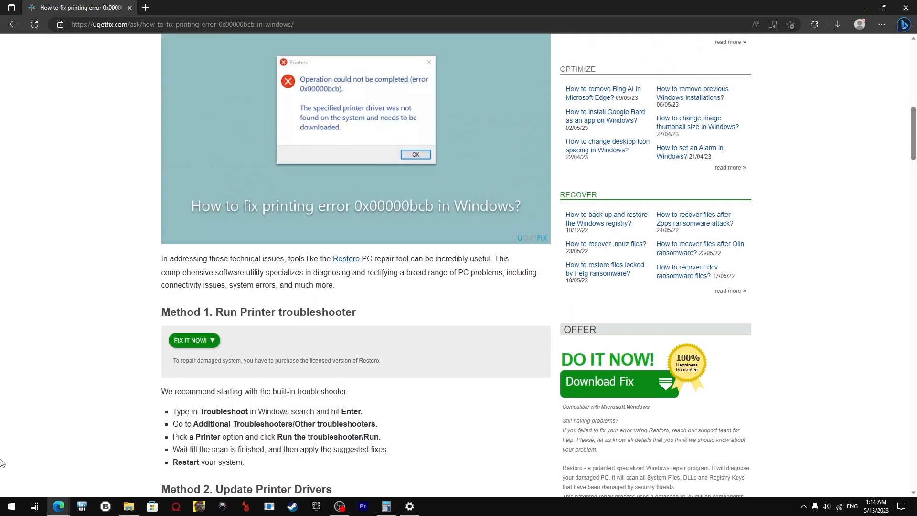
Step: Open the Start app list and dismiss it, returning to the article
{"action": "left_click", "coordinate": [11, 506]}
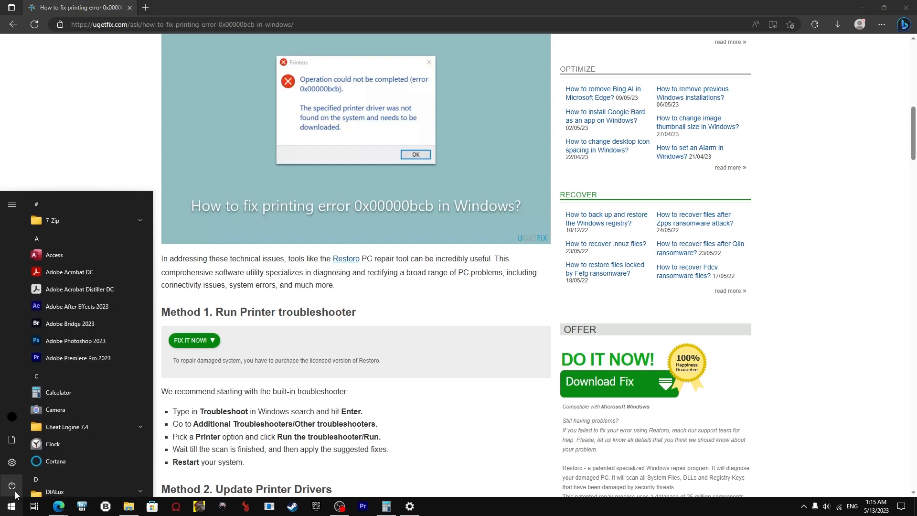
{"action": "left_click", "coordinate": [11, 485]}
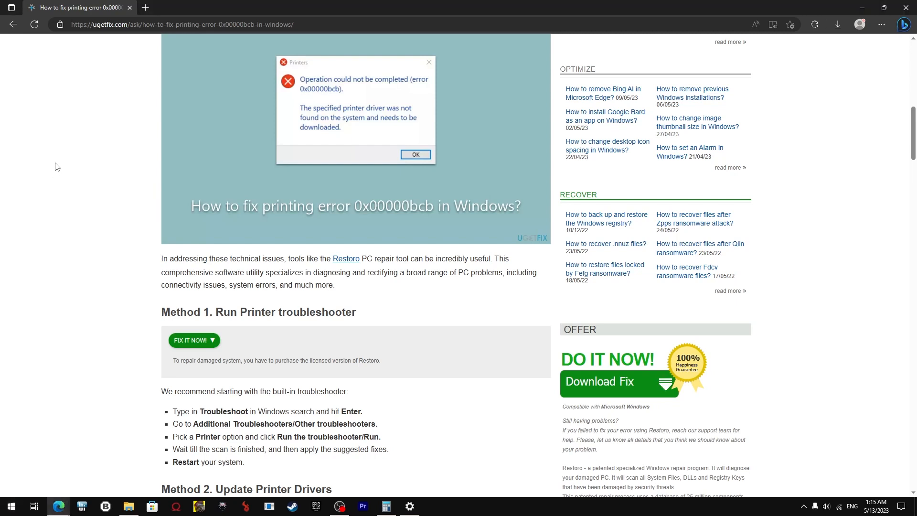
{"action": "mouse_move", "coordinate": [59, 409]}
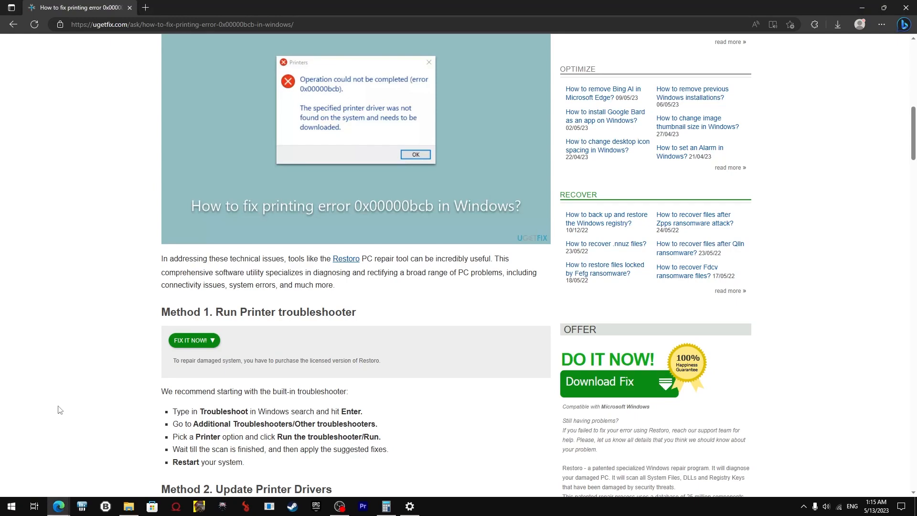